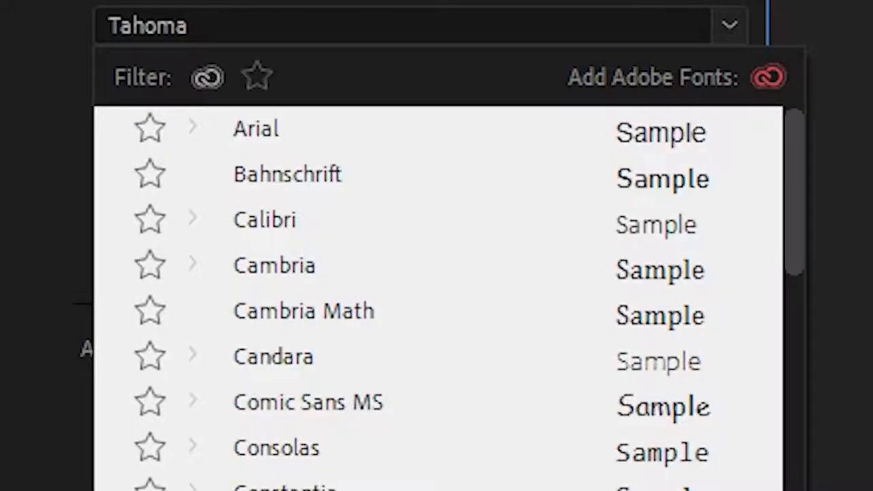
Step: Scroll the Google Fonts Browse page down to reach the Roboto card
scroll(down, 3)
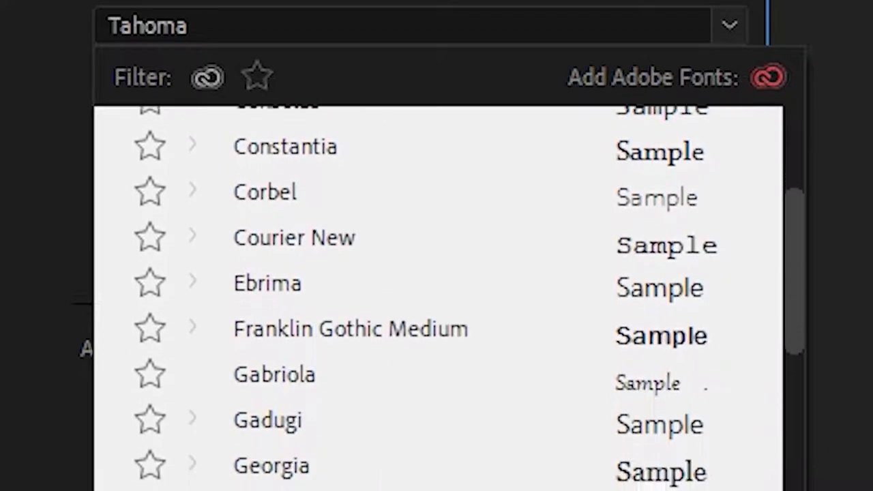
scroll(down, 3)
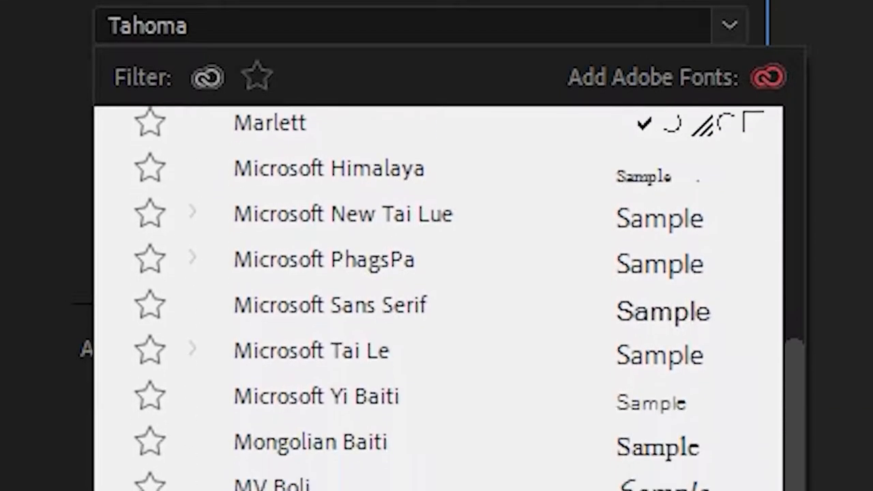
scroll(down, 3)
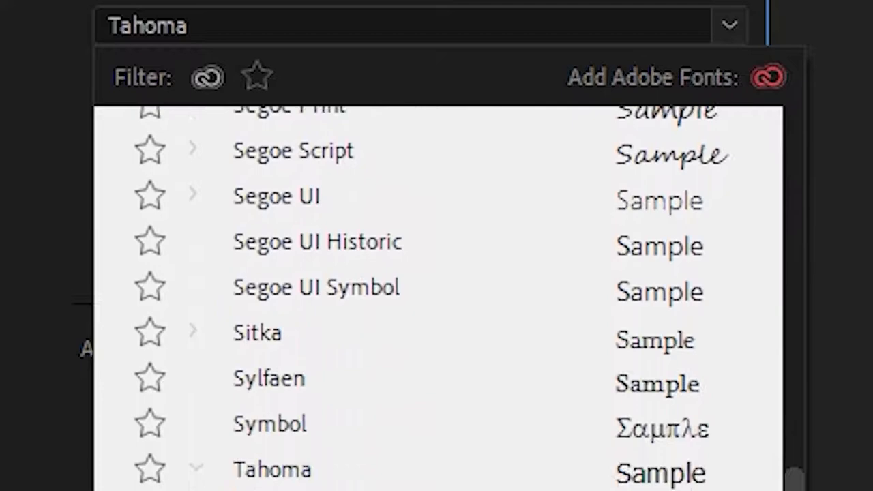
scroll(down, 3)
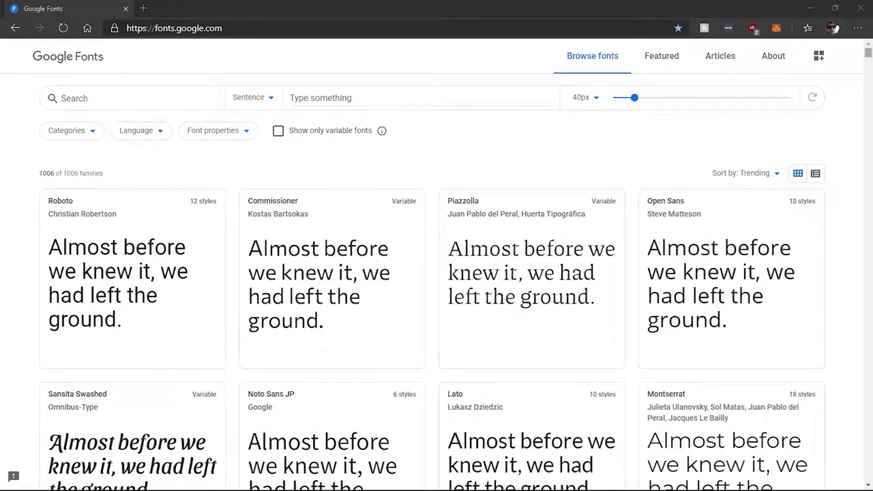
scroll(down, 3)
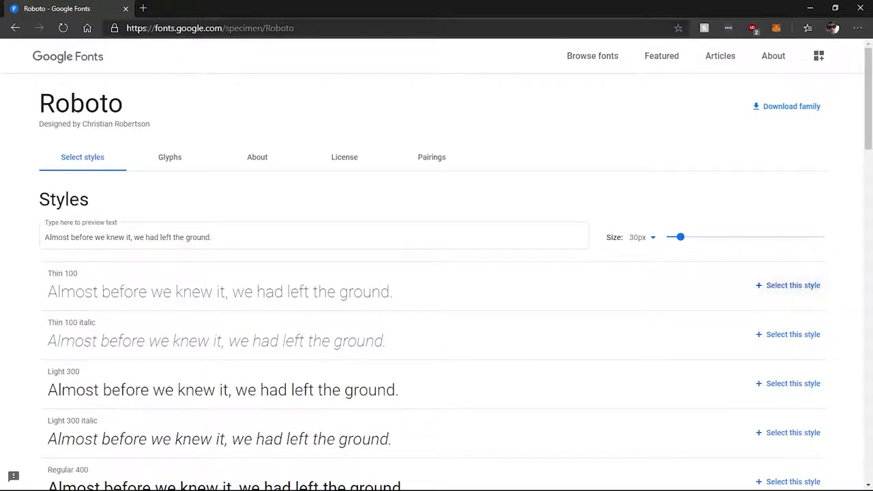
Step: Select Roboto Thin 100 and Thin 100 italic, and download the whole family as Roboto.zip
click(788, 285)
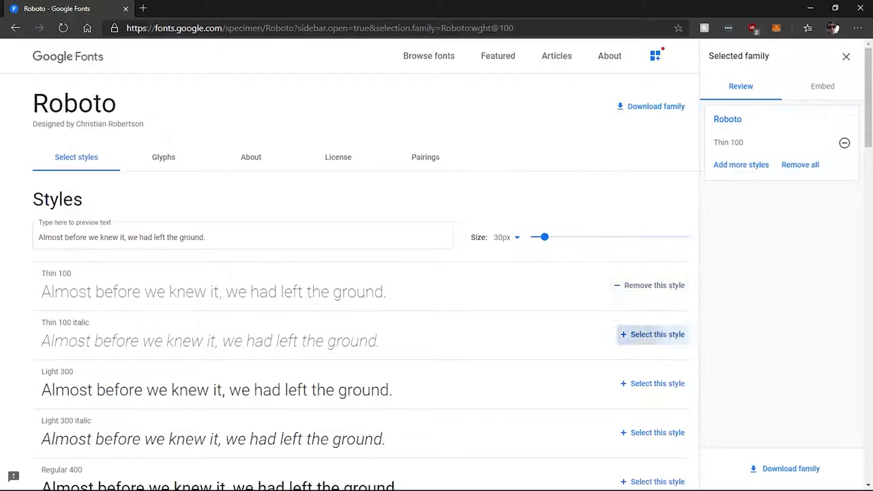
click(656, 383)
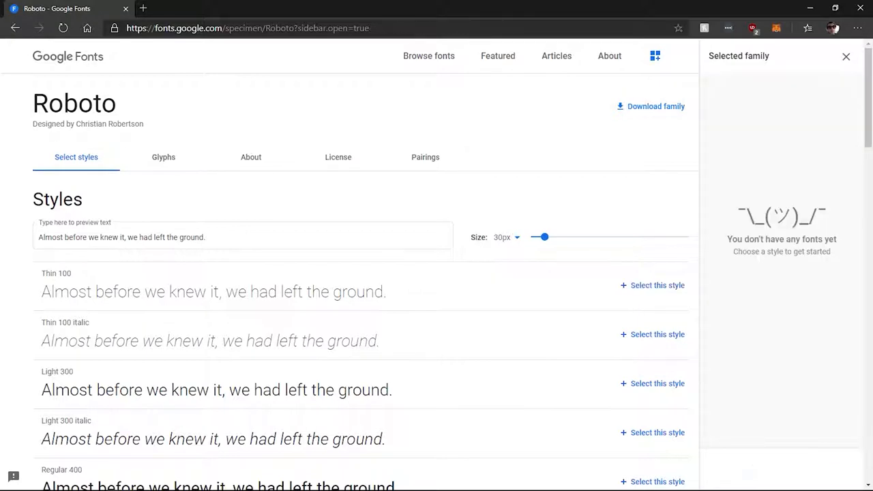
click(648, 106)
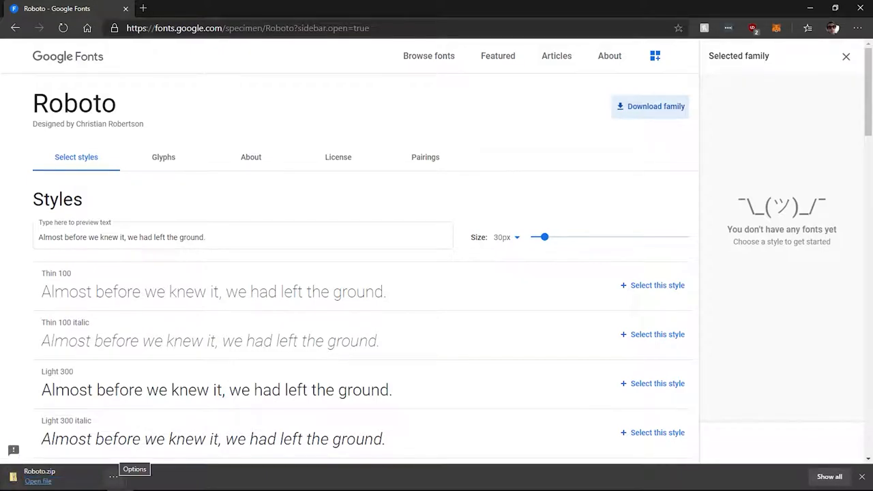
click(651, 334)
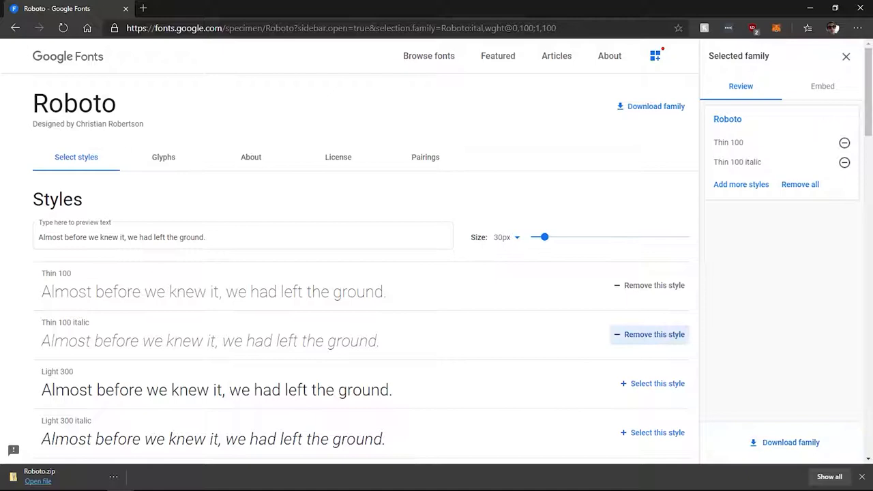
click(799, 184)
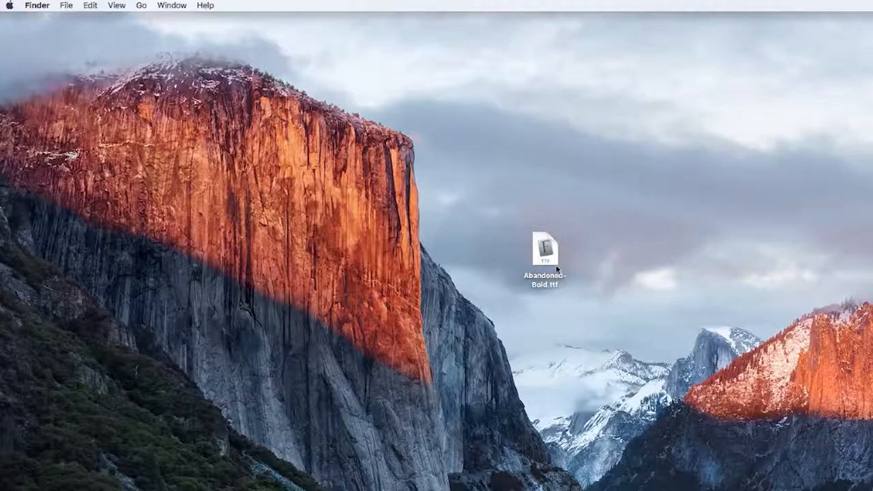
Step: Preview Abandoned-Bold.ttf in Font Book and choose Install Font
double_click(551, 248)
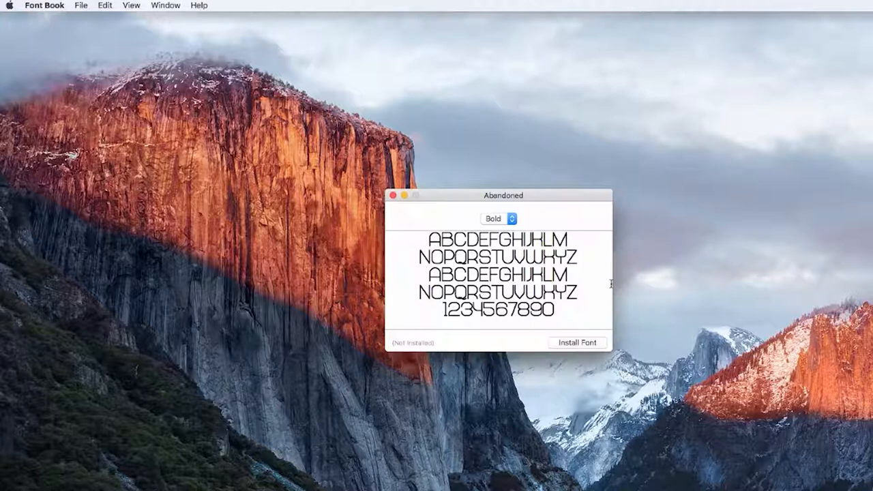
mouse_move(663, 345)
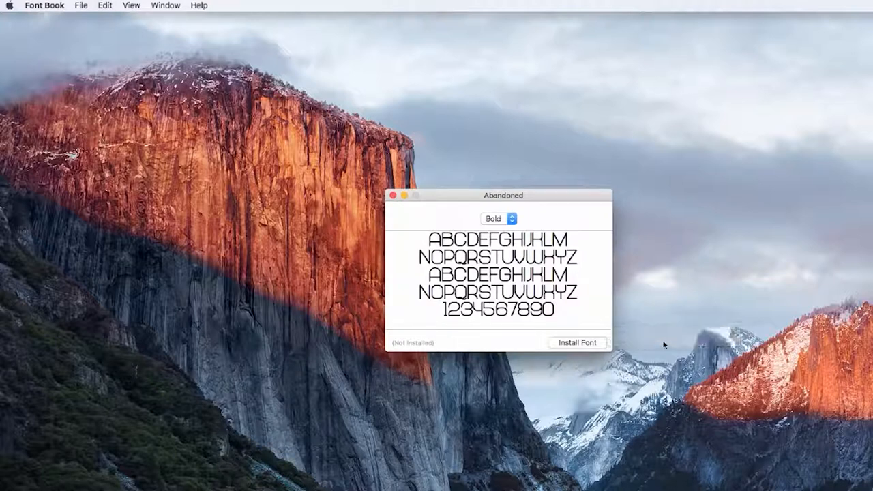
click(577, 342)
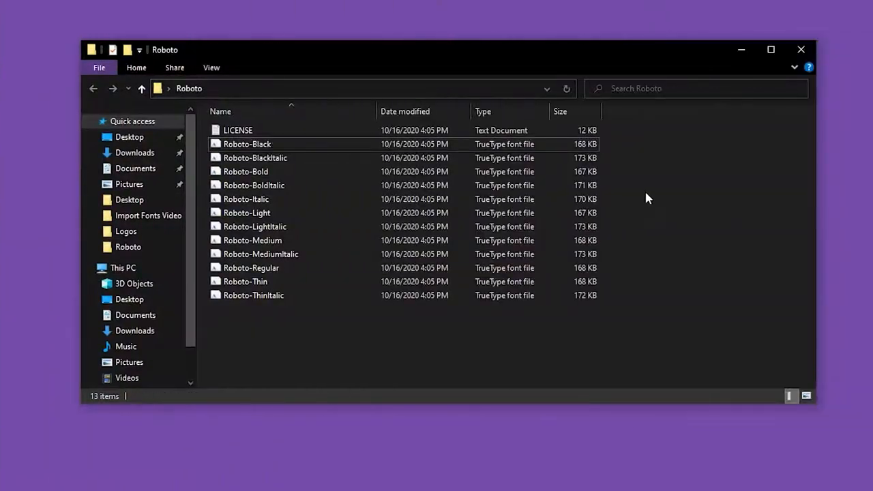
Step: Preview Roboto-BlackItalic in Windows Font Viewer and install it
double_click(247, 143)
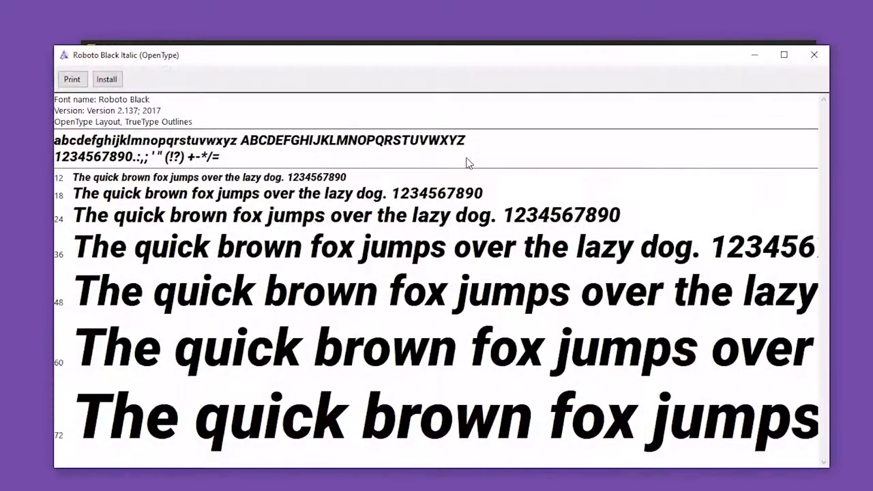
mouse_move(177, 101)
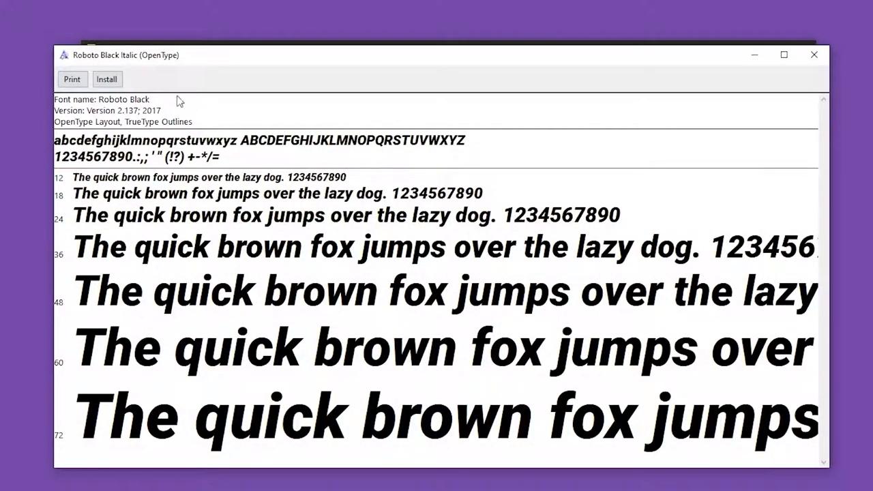
click(106, 79)
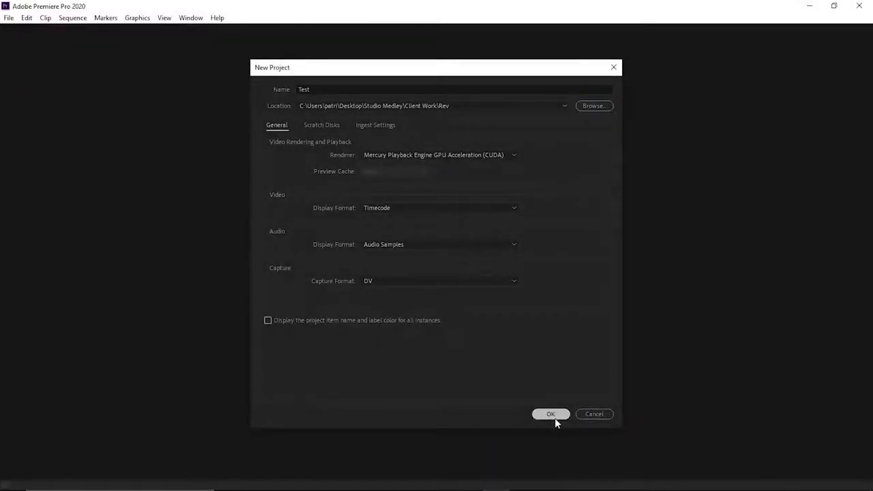
Step: Create the new project 'Test' and switch the caption font from Arial to Roboto Black
click(550, 414)
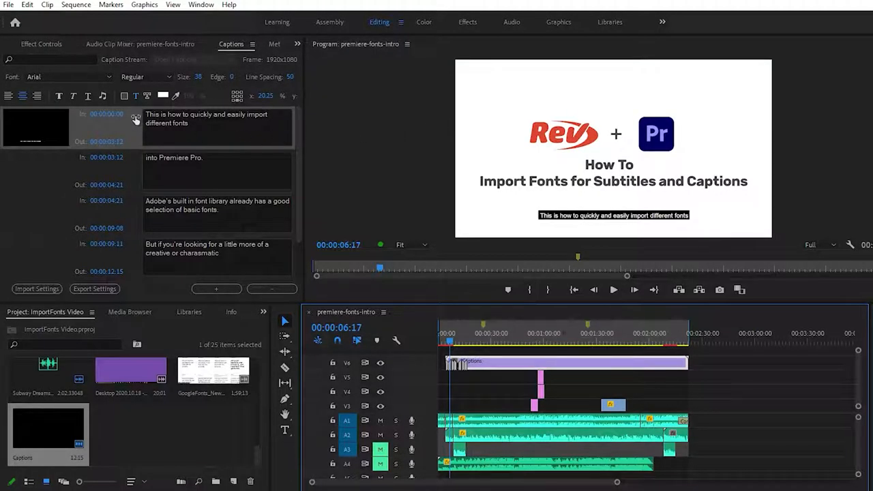
click(69, 76)
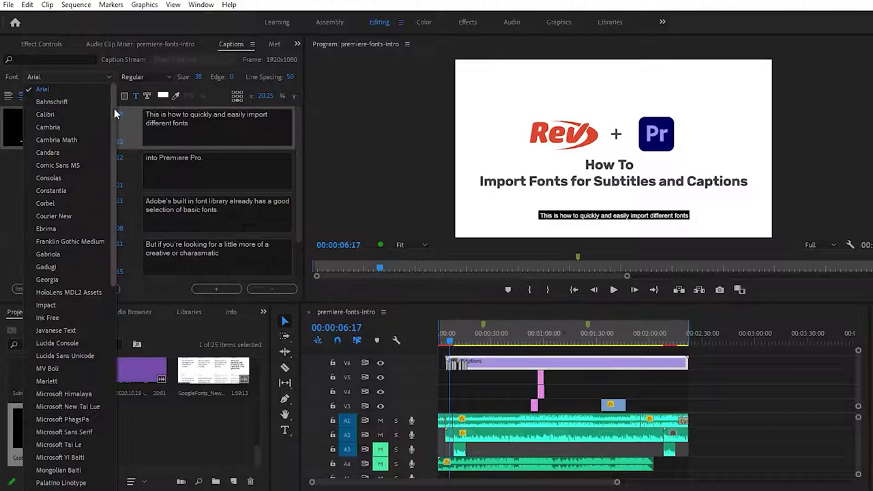
scroll(down, 3)
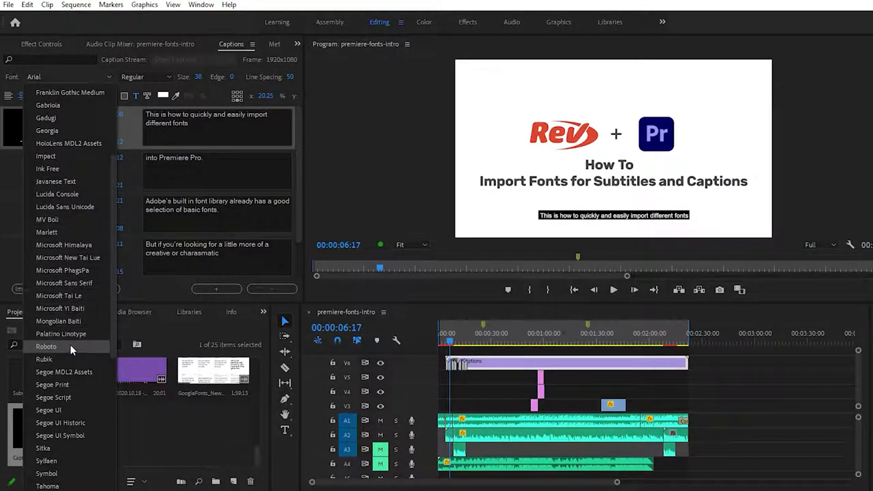
click(46, 346)
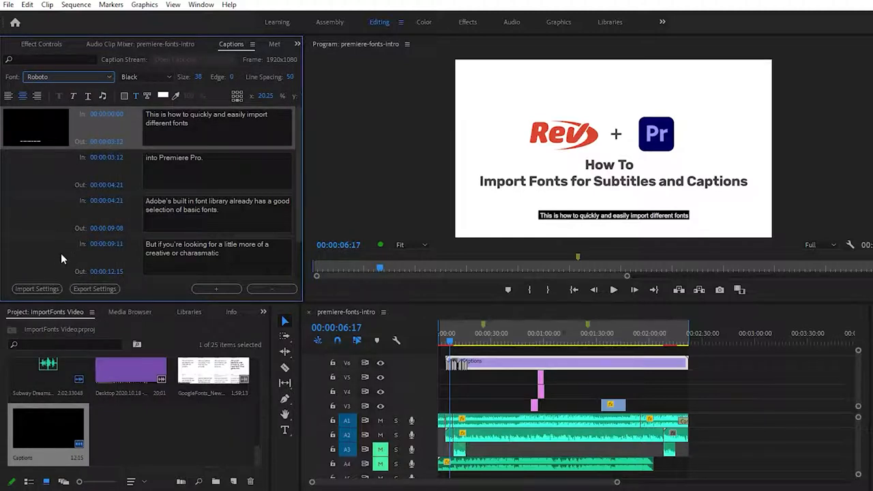
mouse_move(54, 266)
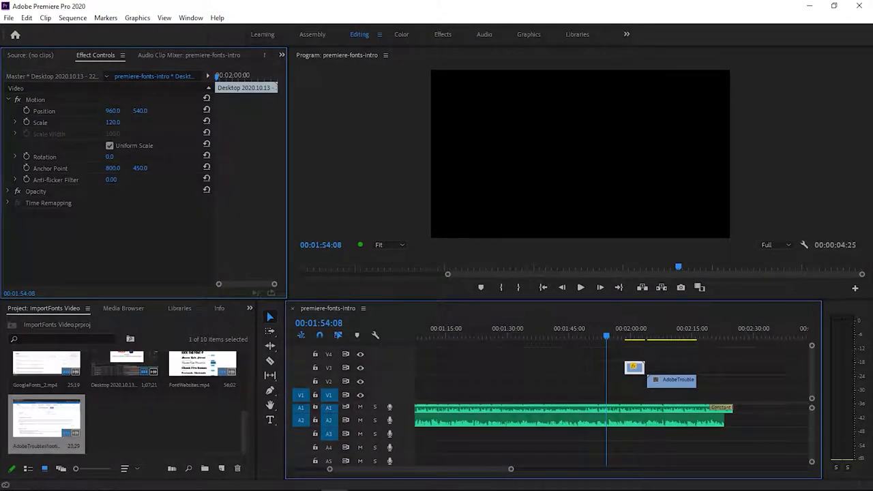
click(8, 18)
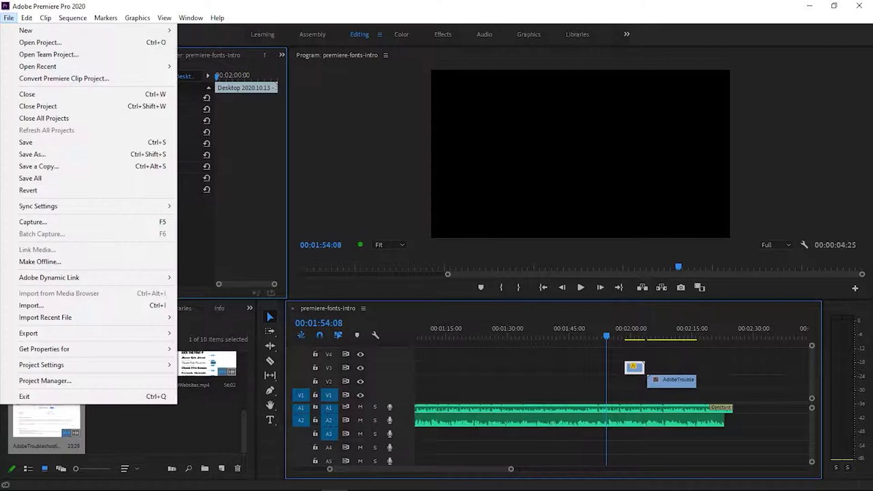
click(25, 141)
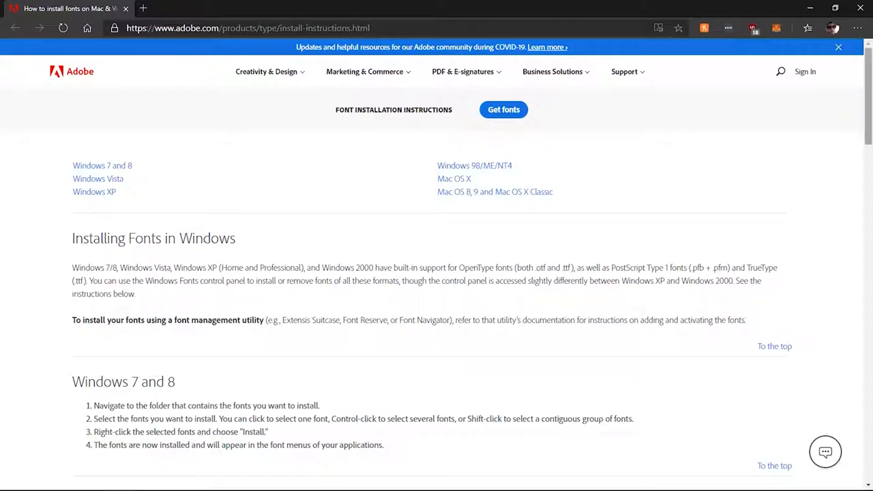
scroll(down, 3)
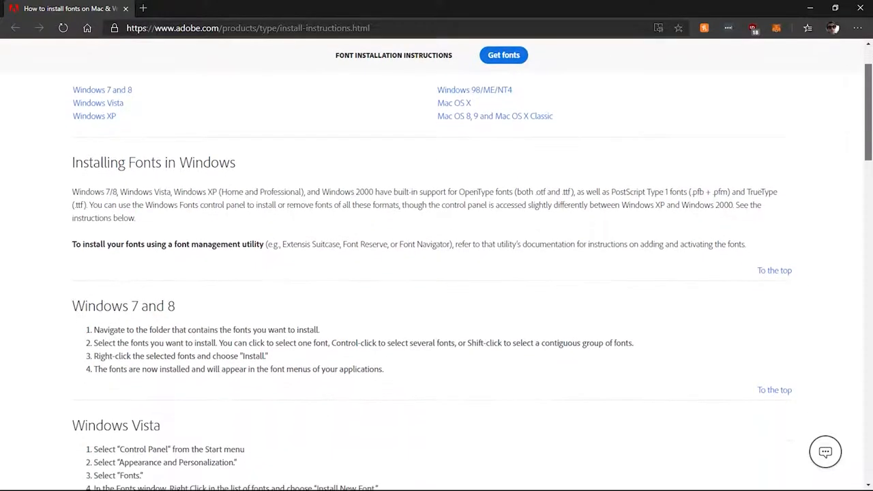
scroll(down, 3)
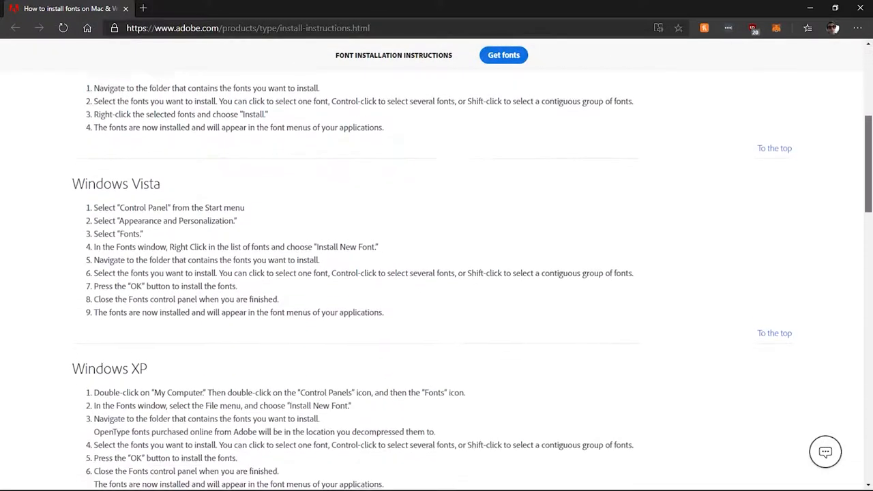
scroll(down, 3)
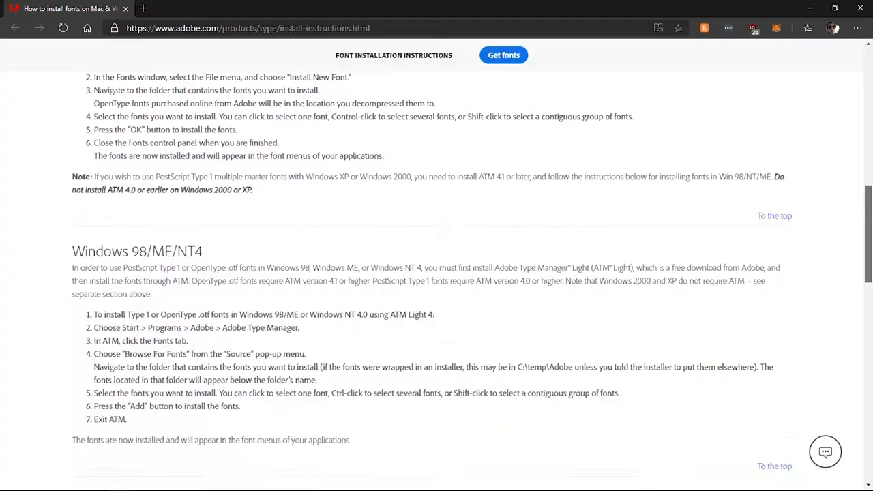